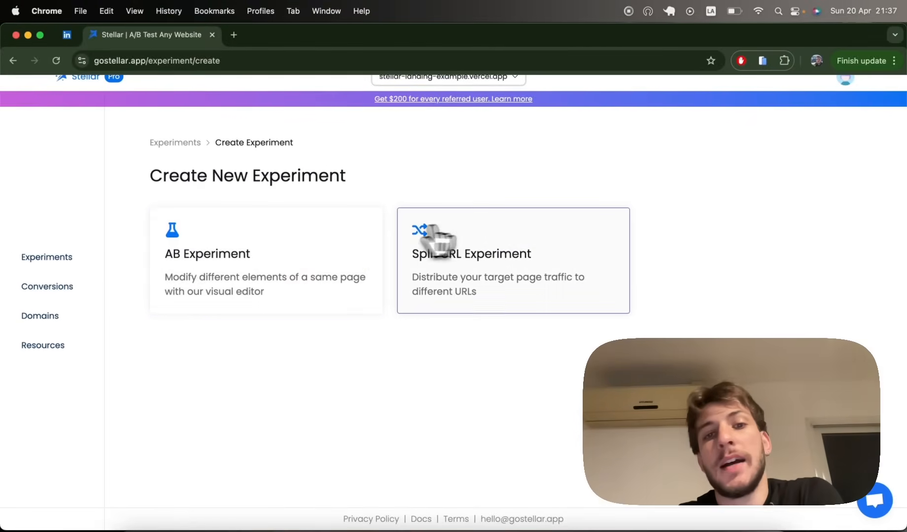
Step: Create a Split URL experiment on the stellar-landing-example base URL with Variants A and B
click(512, 260)
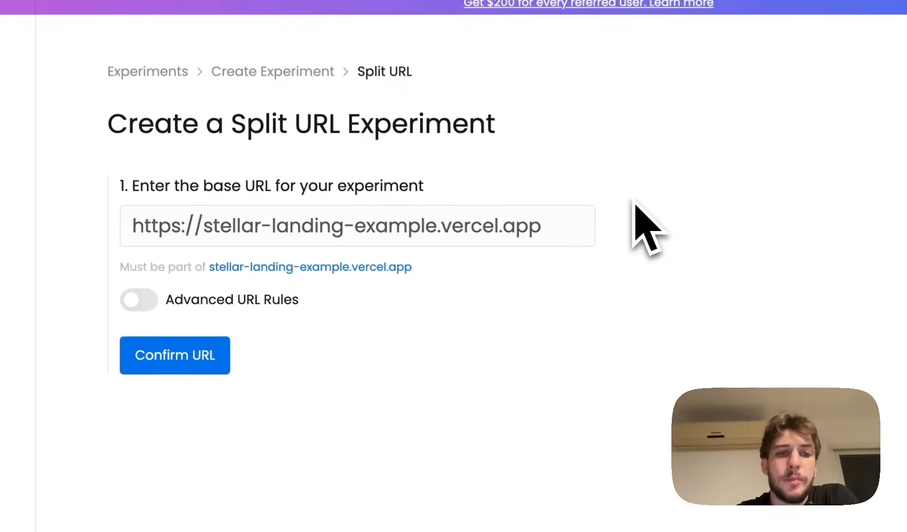
mouse_move(347, 238)
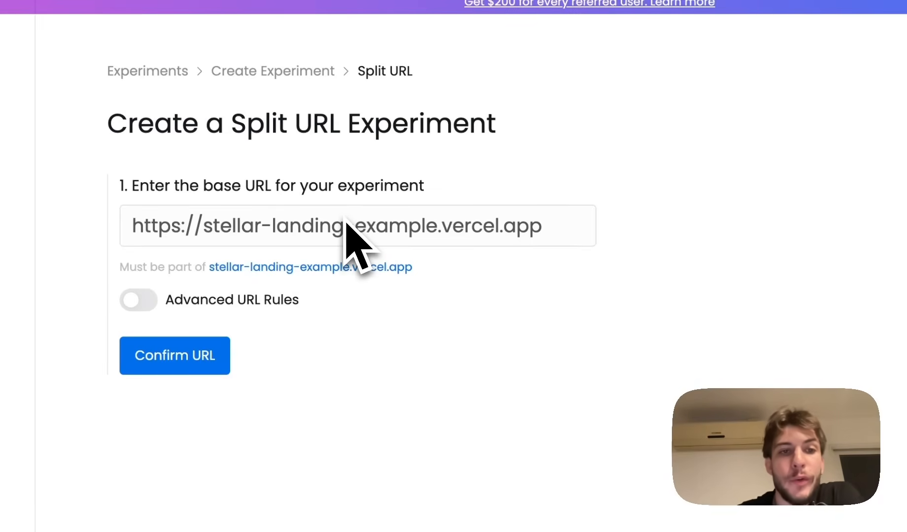
double_click(396, 226)
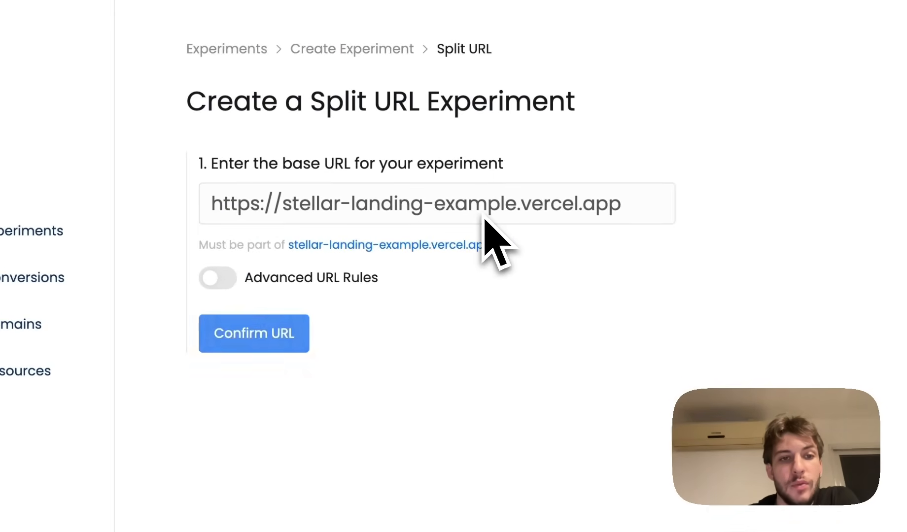
click(253, 334)
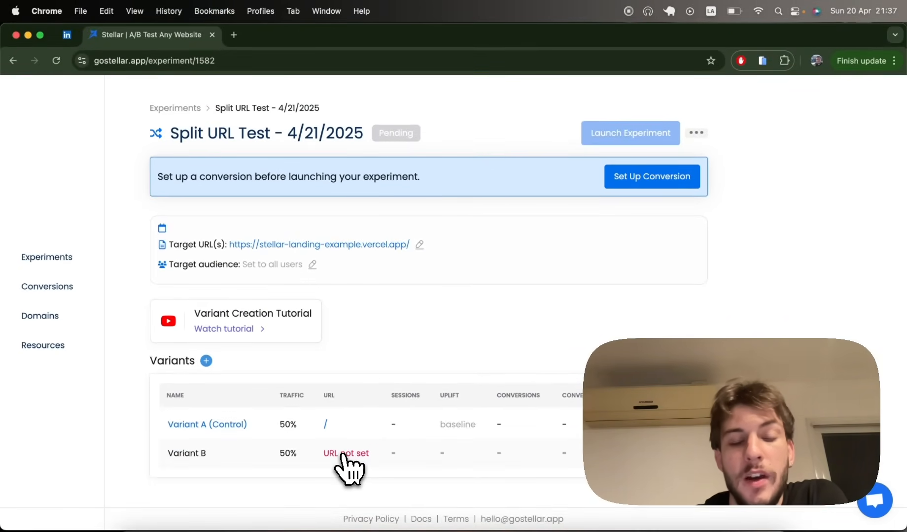
click(346, 454)
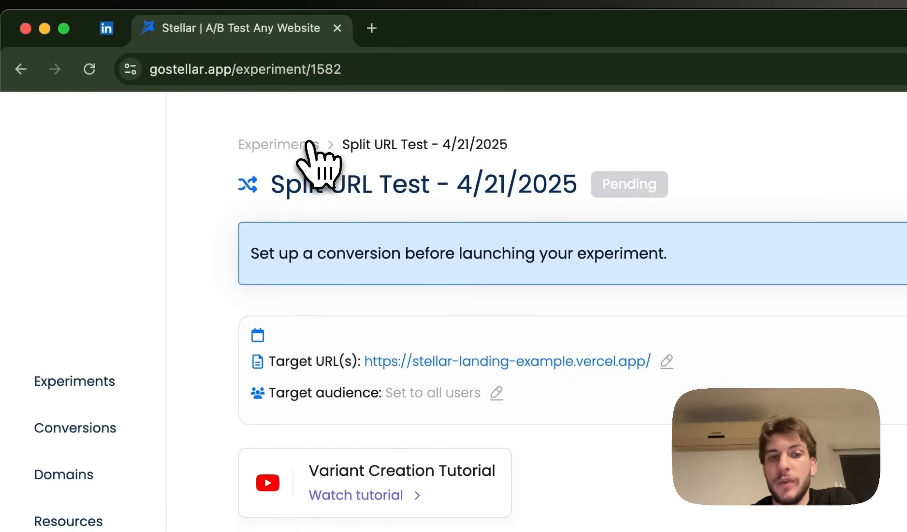
Step: Add a second experiment of type AB with visual editing, confirming the landing-page target URL
click(279, 145)
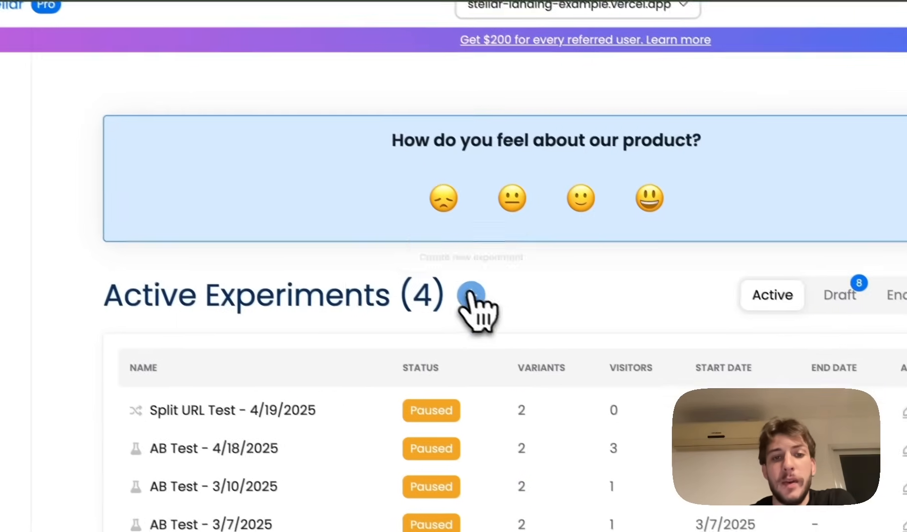
click(470, 295)
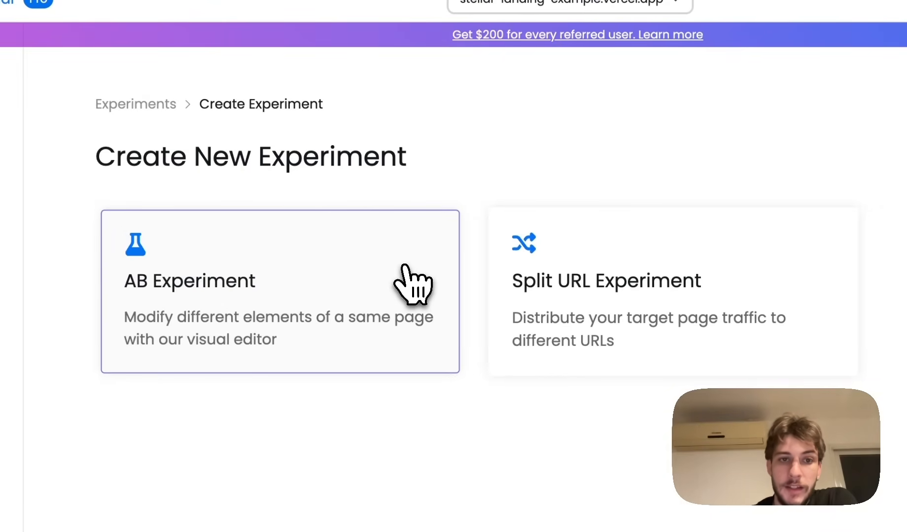
click(279, 291)
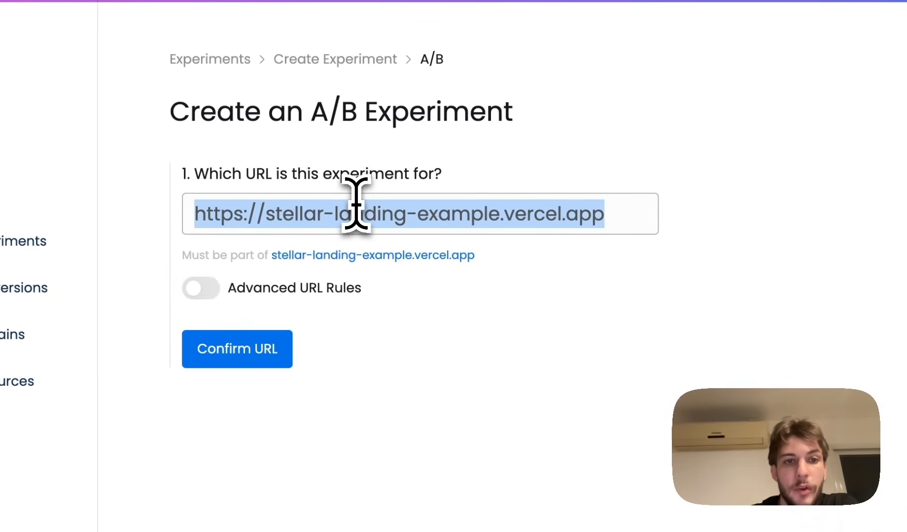
click(201, 288)
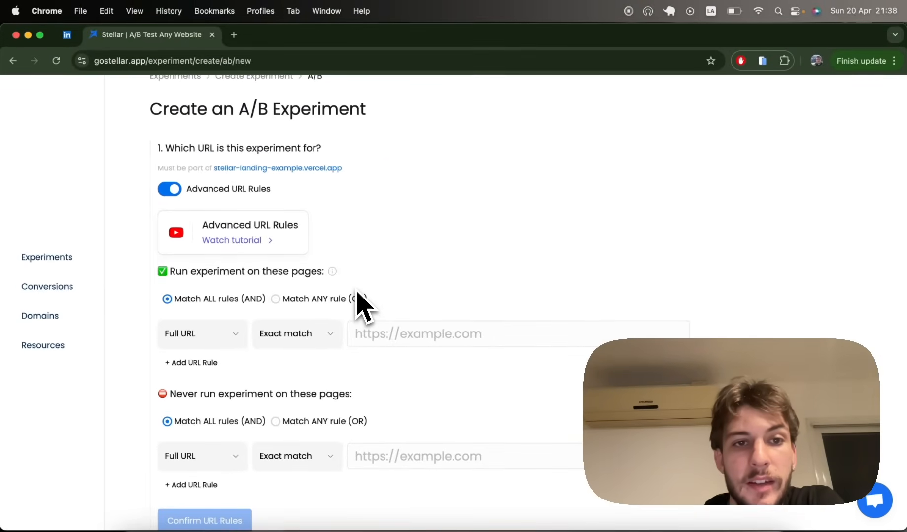
mouse_move(289, 254)
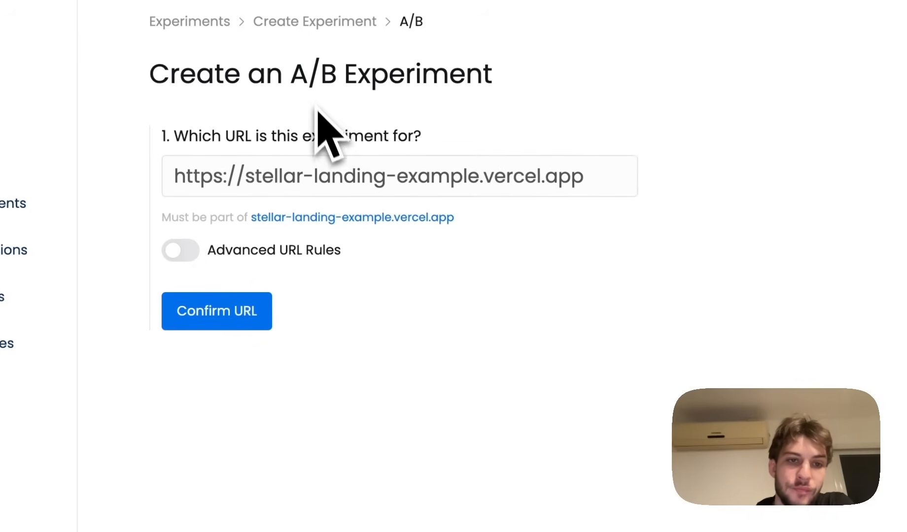
click(216, 311)
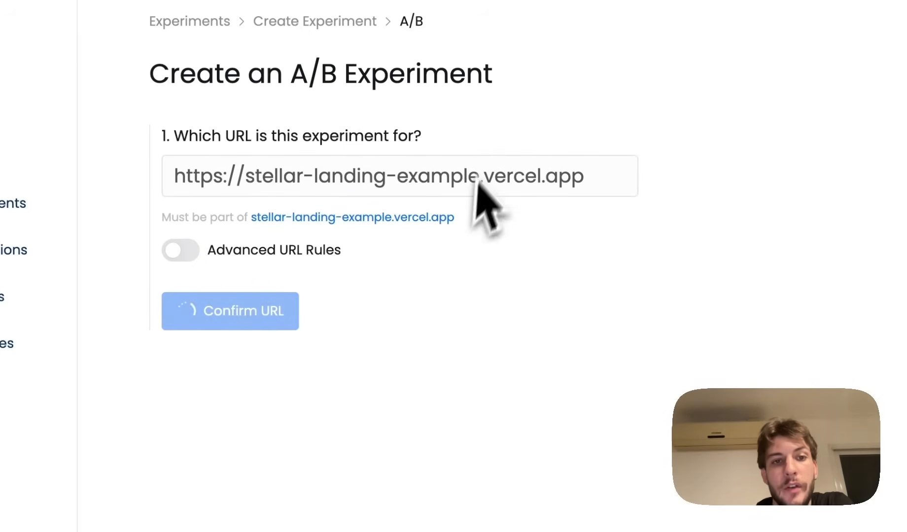
click(229, 311)
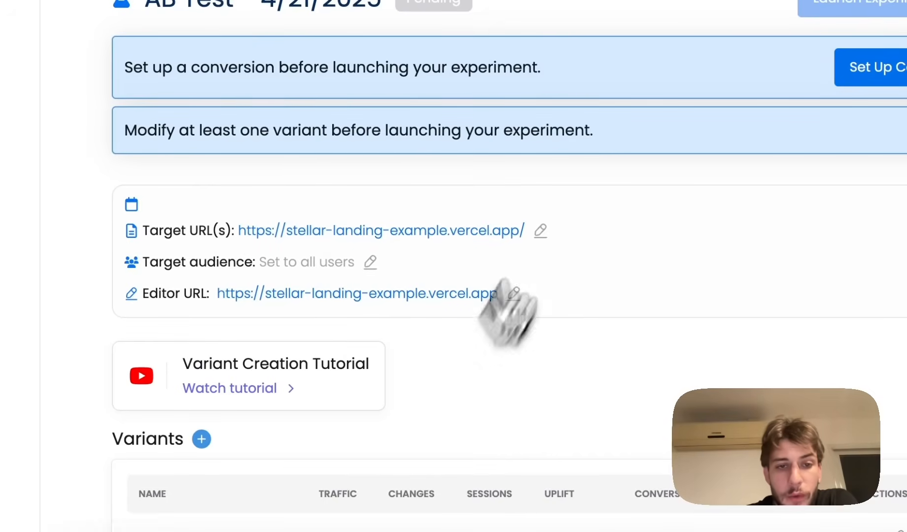
scroll(down, 3)
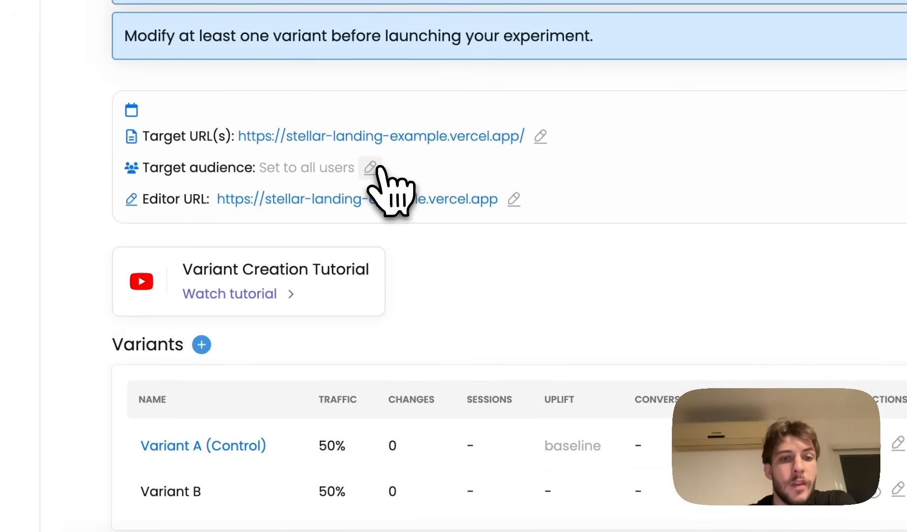
click(370, 168)
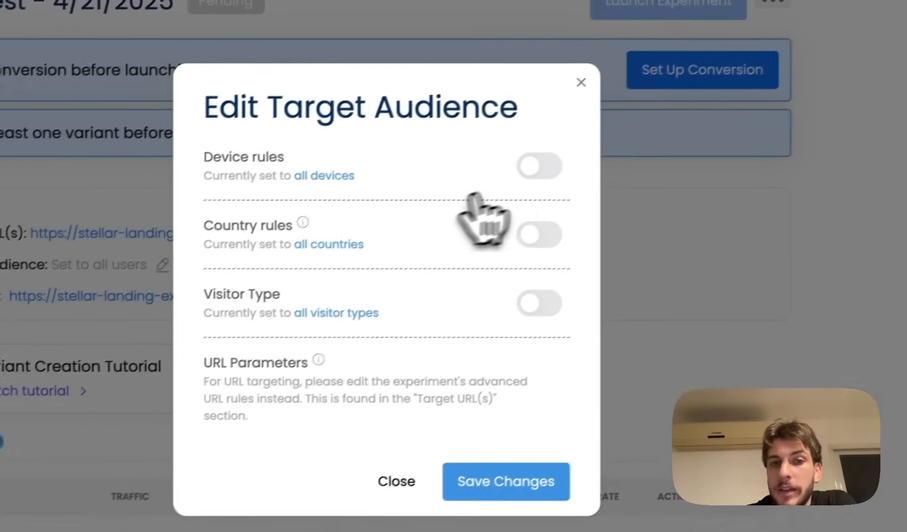
click(539, 165)
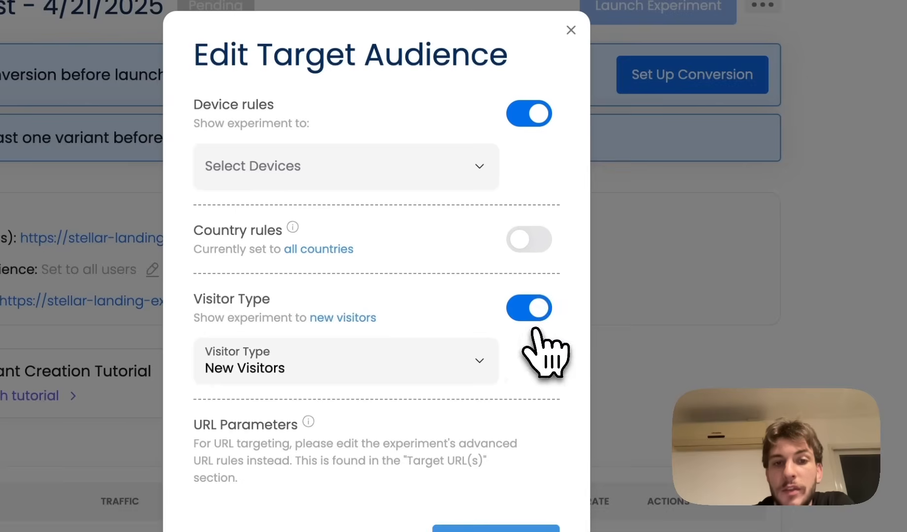
click(345, 361)
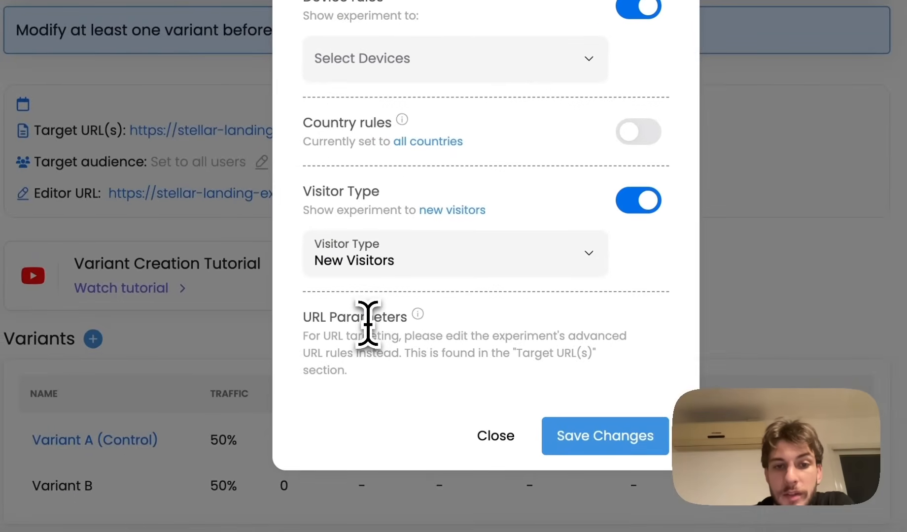
double_click(367, 316)
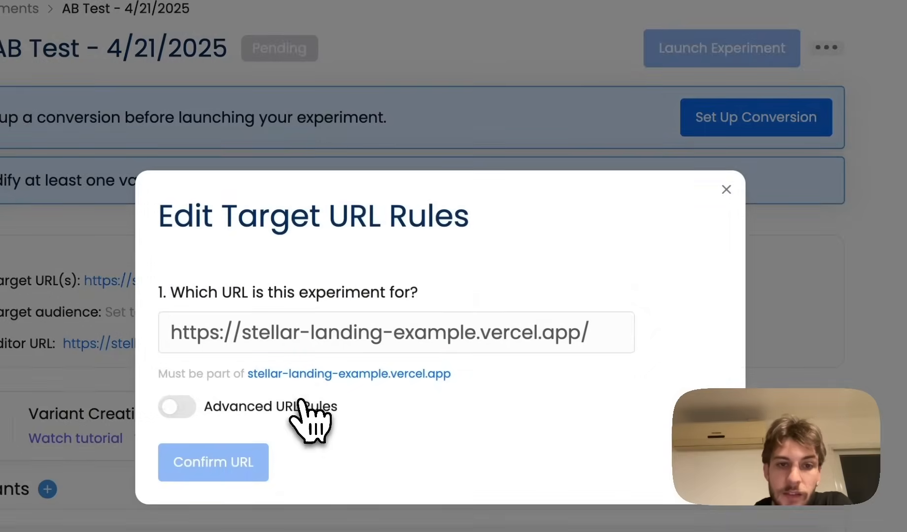
click(177, 406)
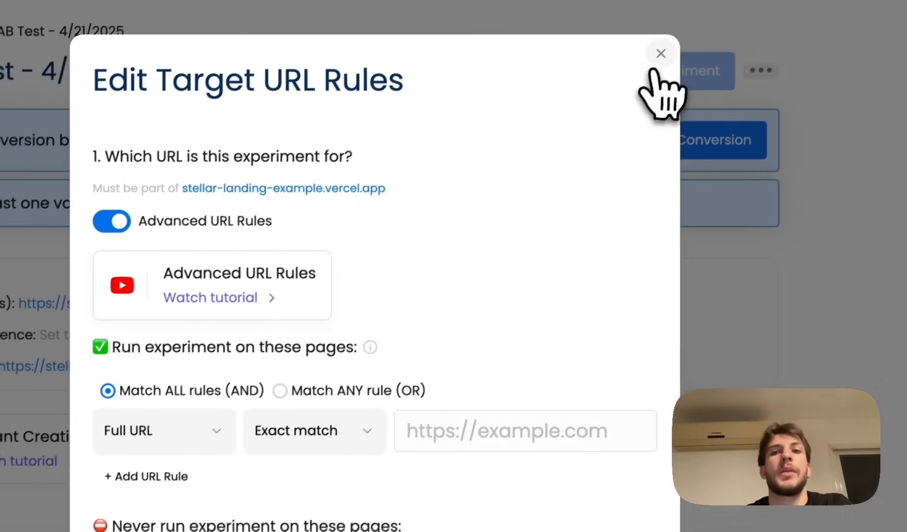
click(660, 54)
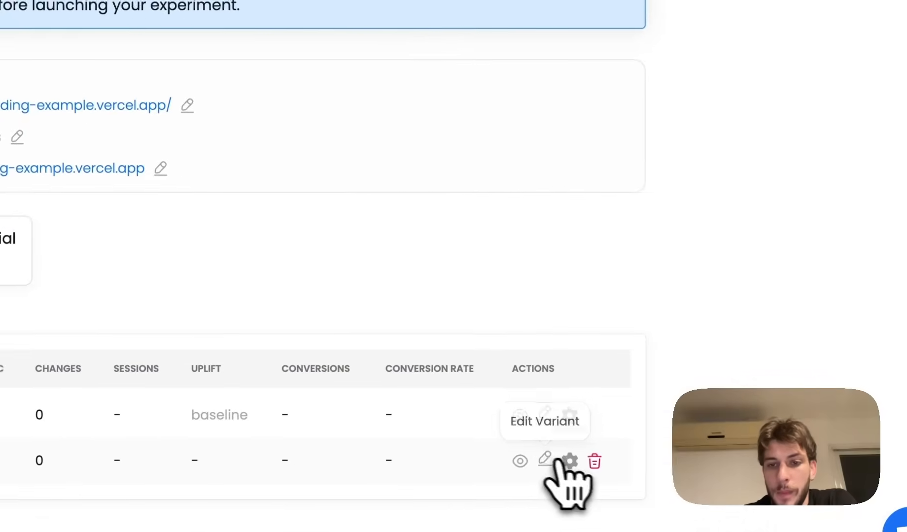
click(567, 460)
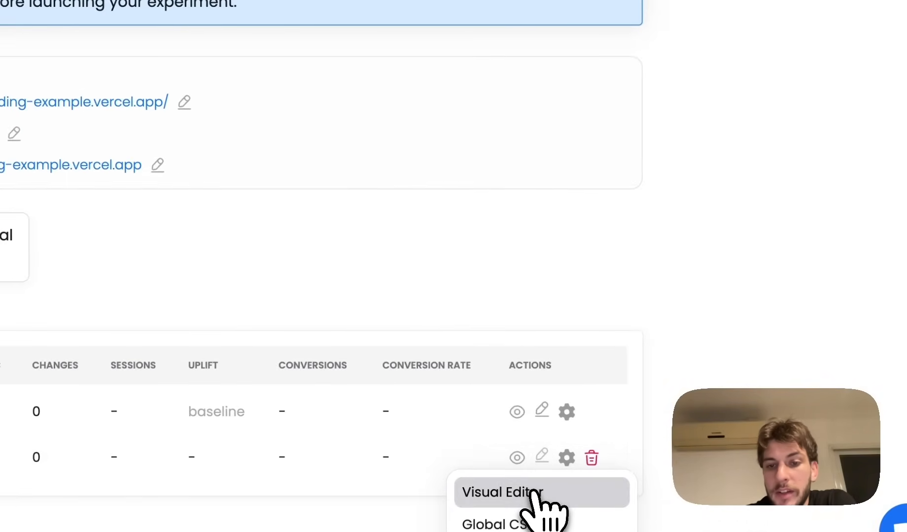
click(501, 493)
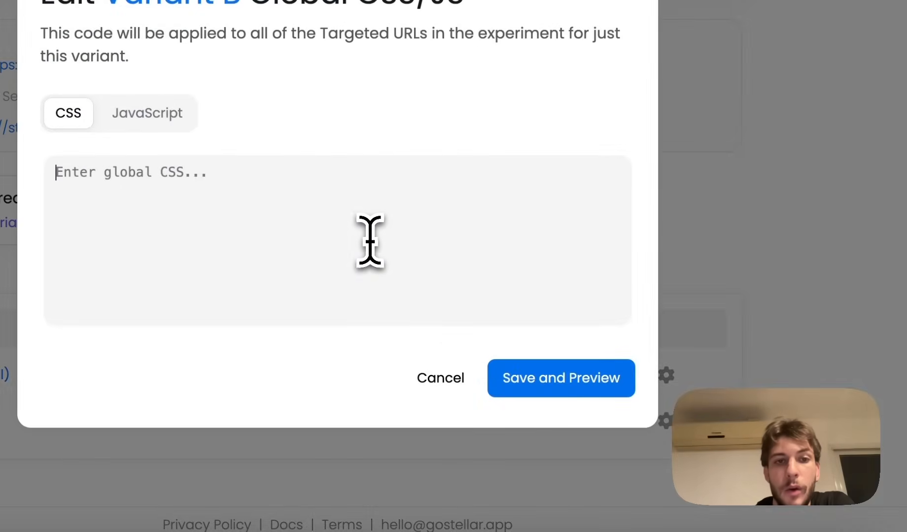
click(296, 282)
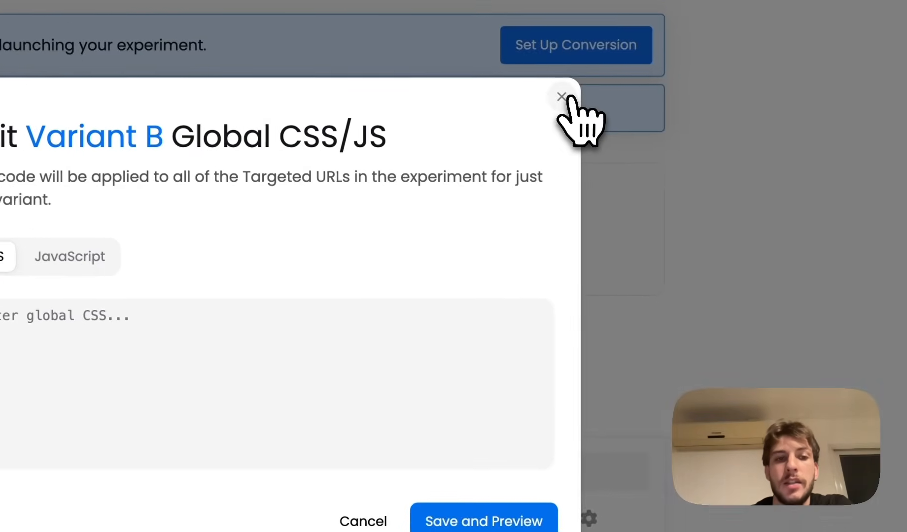
click(562, 96)
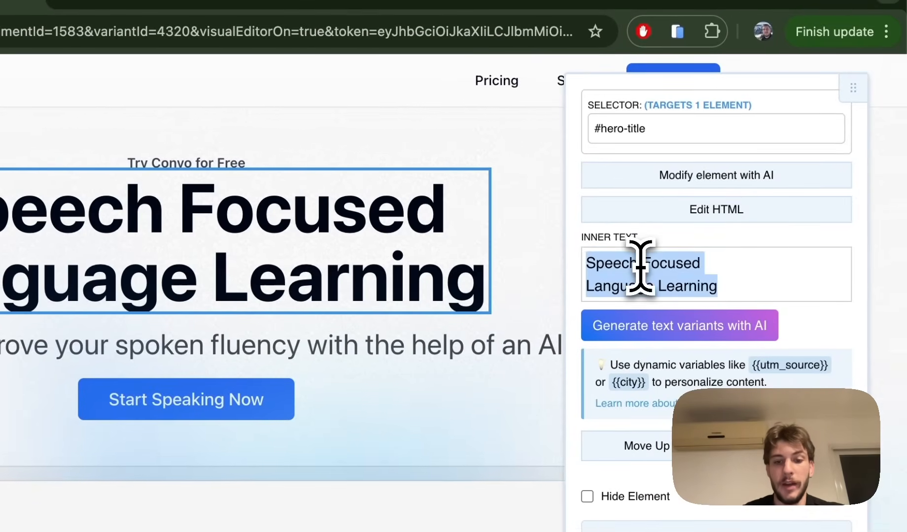
Step: Replace the #hero-title text with an AI-suggested wording and finish the Variant B update
text(Manual cha)
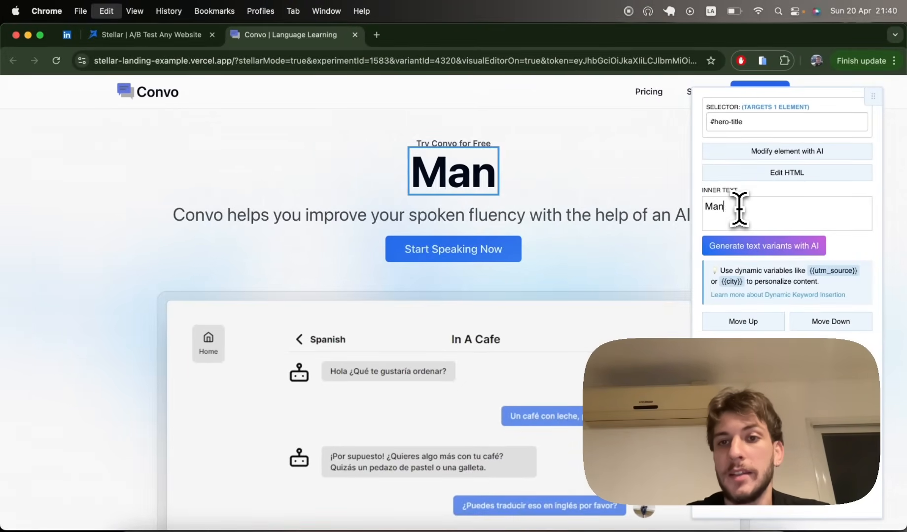
click(763, 246)
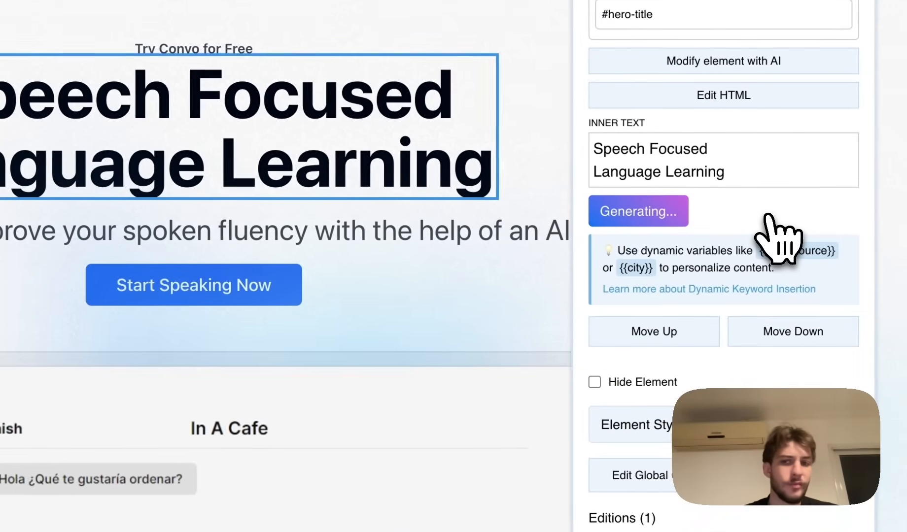
click(638, 211)
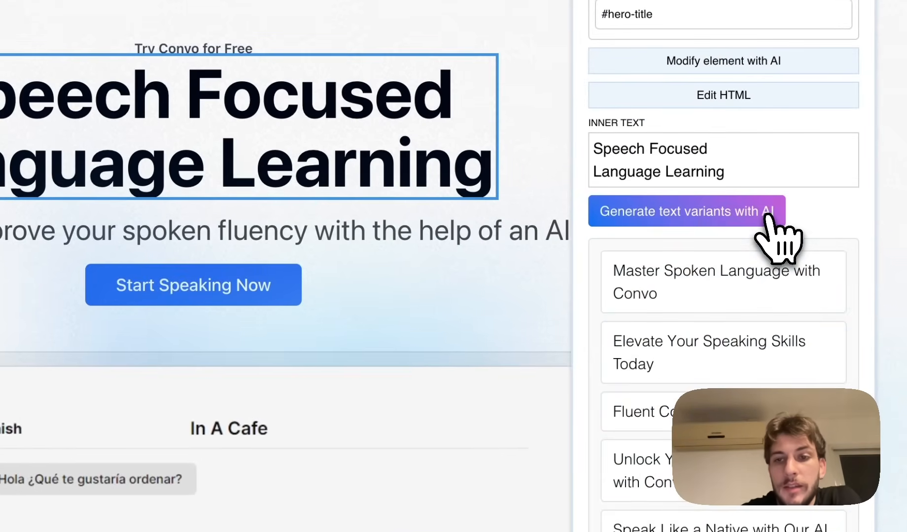
click(709, 352)
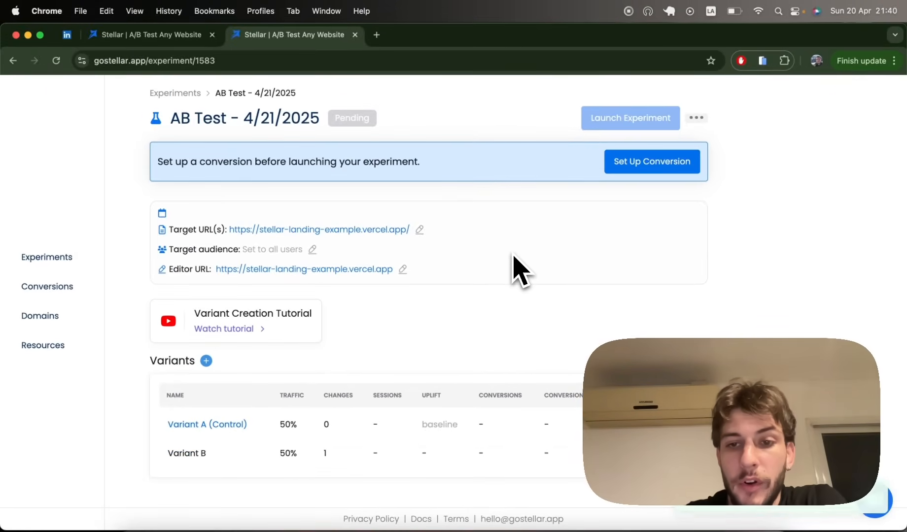
mouse_move(631, 275)
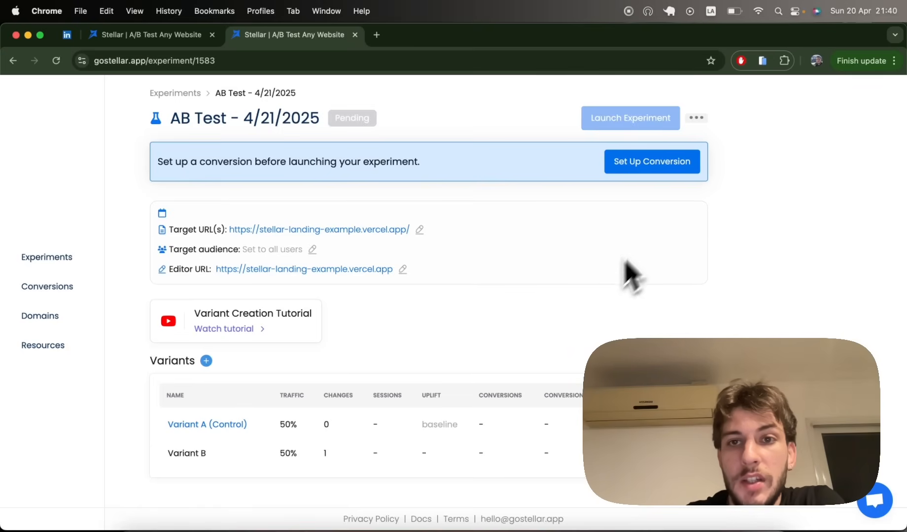
Step: Set Successful Purchase as the main conversion goal
click(652, 162)
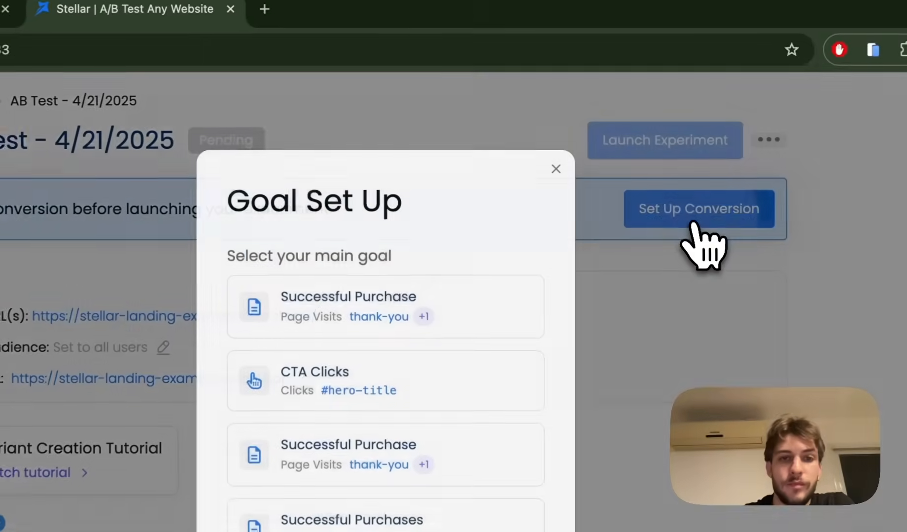
scroll(down, 3)
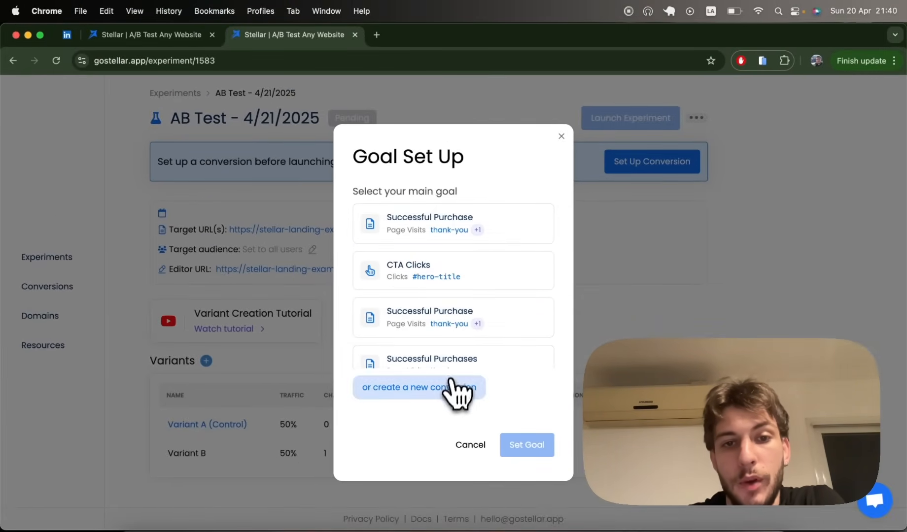
click(418, 388)
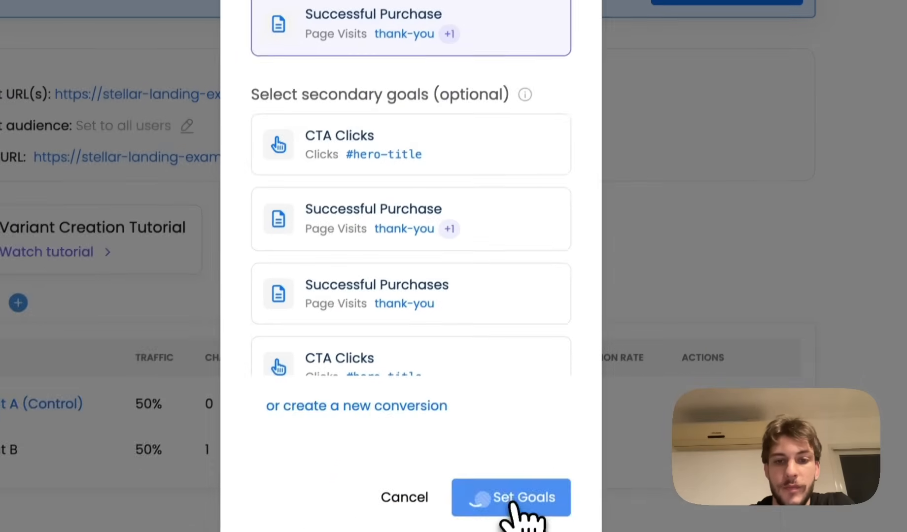
click(511, 498)
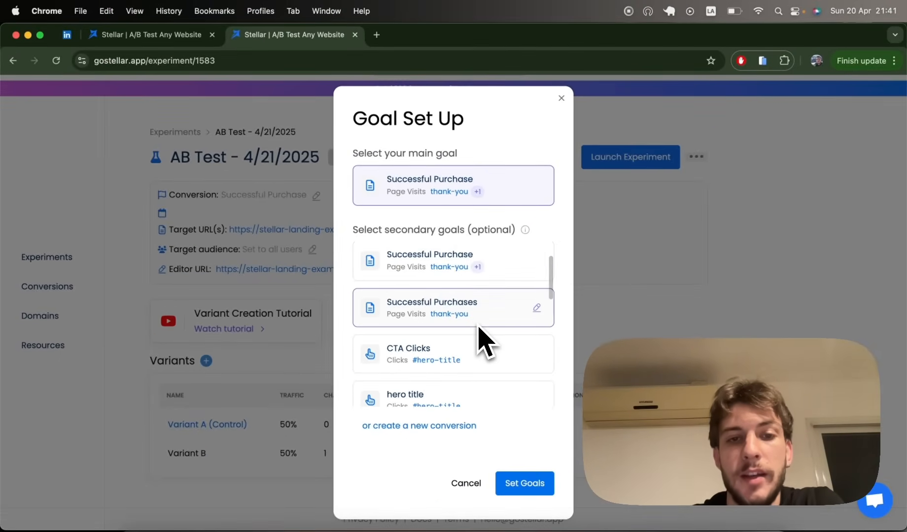
Step: Tick one secondary conversion goal and save both goals
scroll(down, 3)
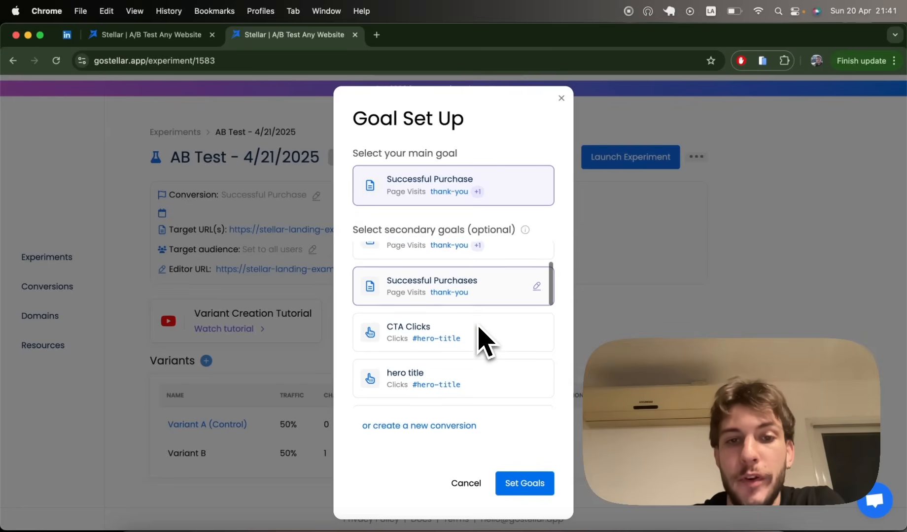
scroll(down, 3)
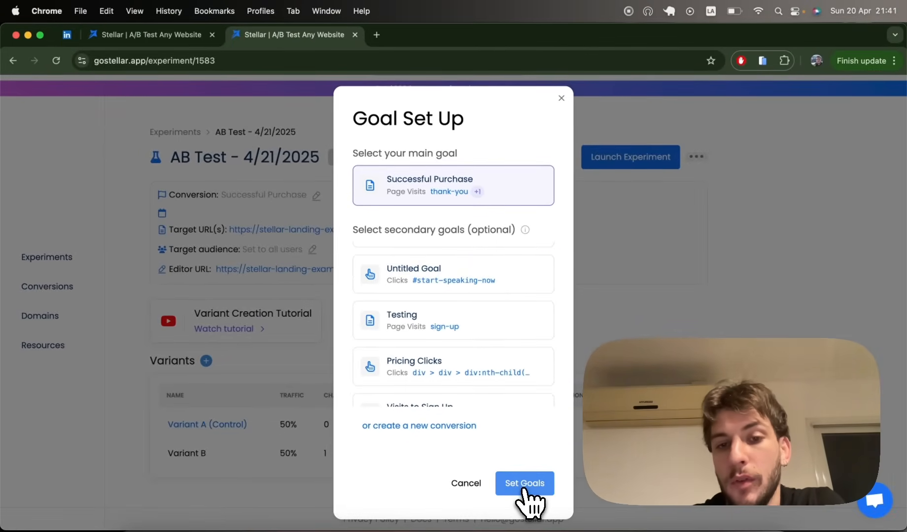
click(525, 483)
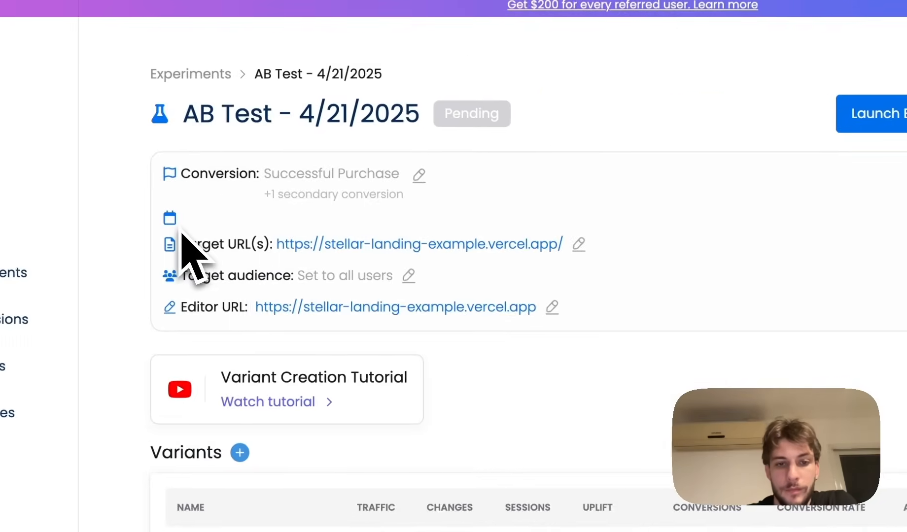
scroll(down, 3)
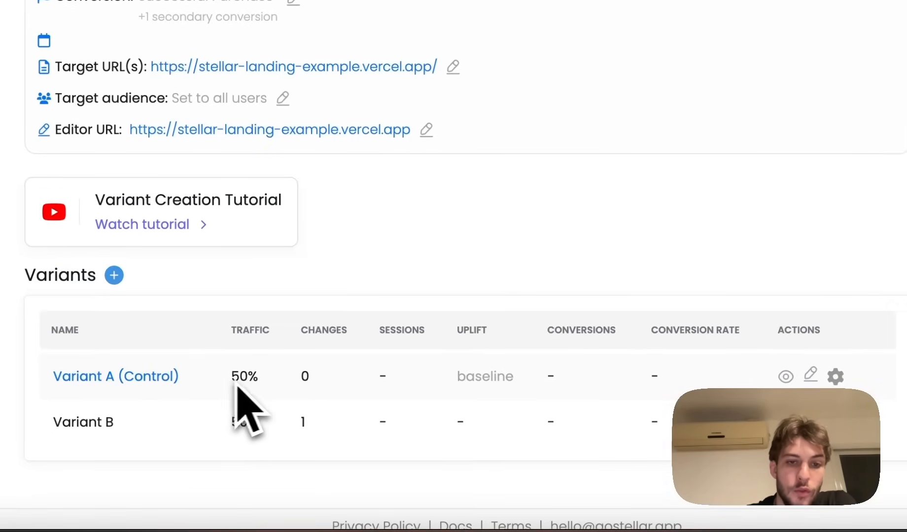
Step: Launch the experiment, hit the active-experiment conflict, and go to AB Test - 4/18/2025 settings
click(809, 377)
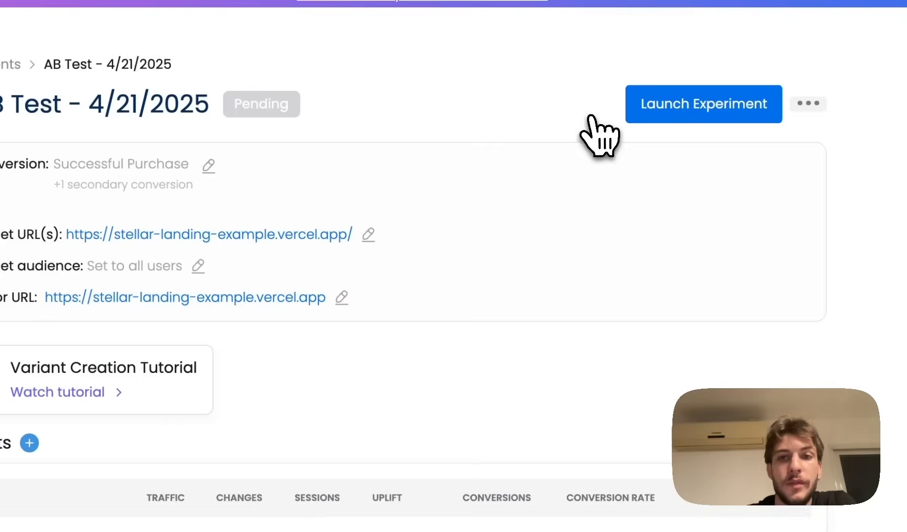
click(703, 105)
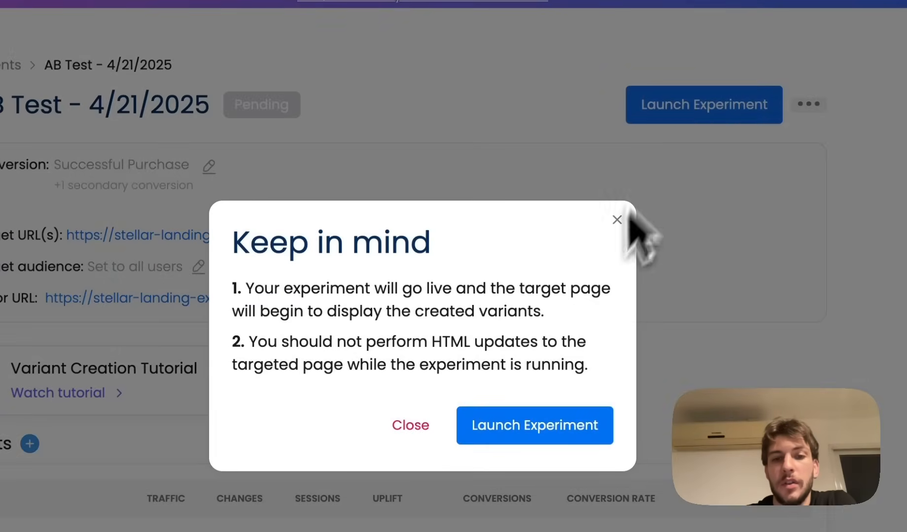
click(534, 425)
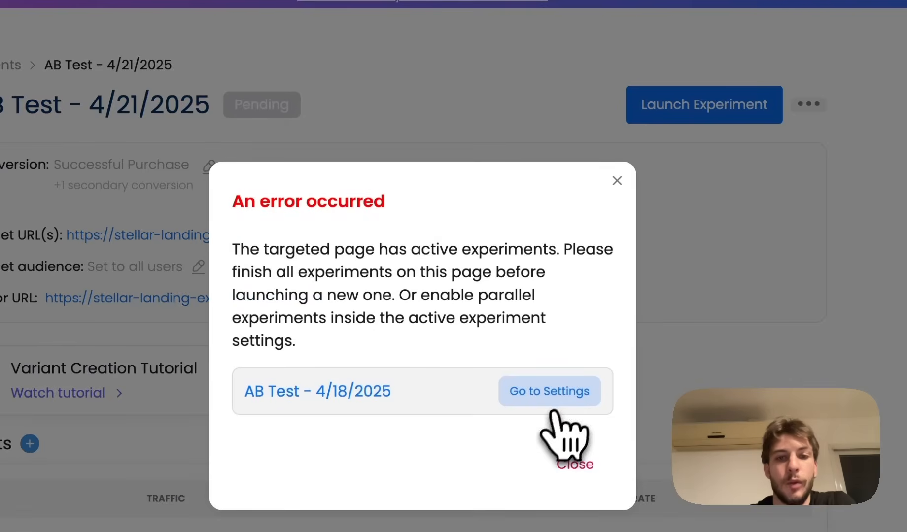
click(549, 392)
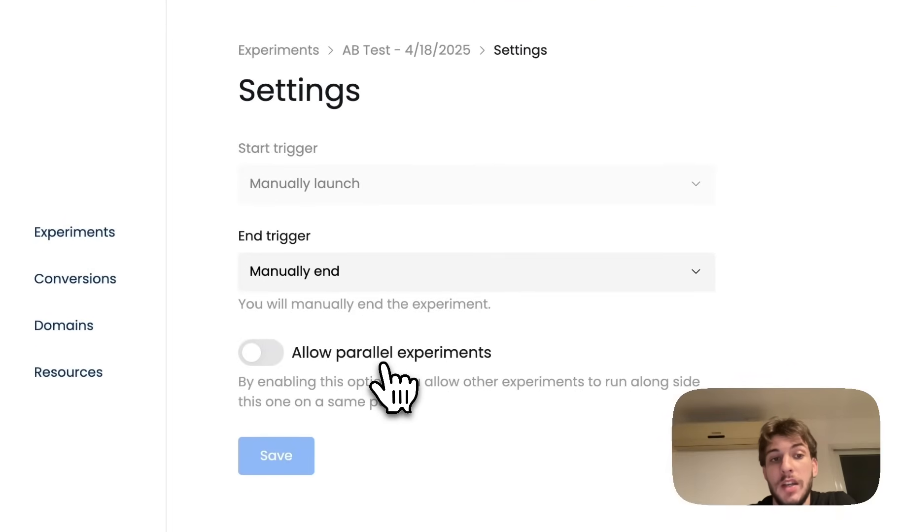
Step: Enable Allow parallel experiments on AB Test - 4/18/2025 and save
click(261, 352)
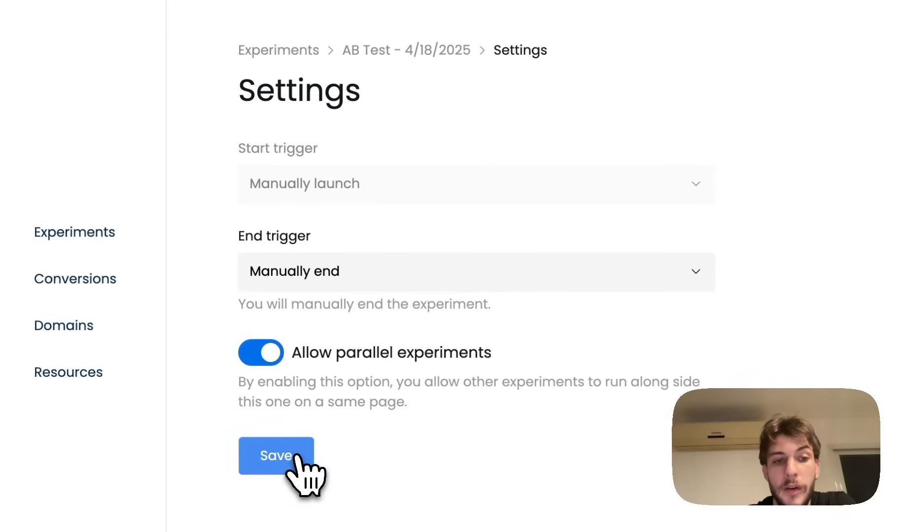
click(276, 457)
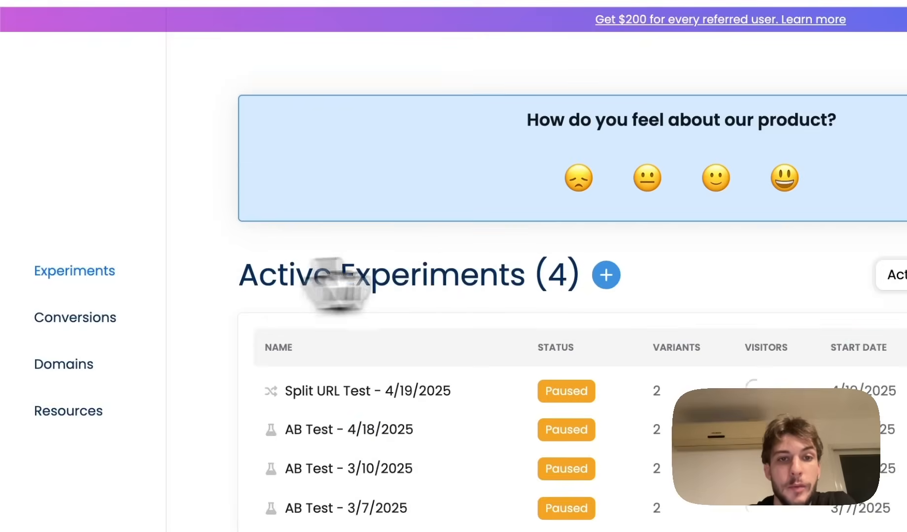
Step: From Drafts, launch AB Test - 4/21/2025 so it shows Running
click(674, 251)
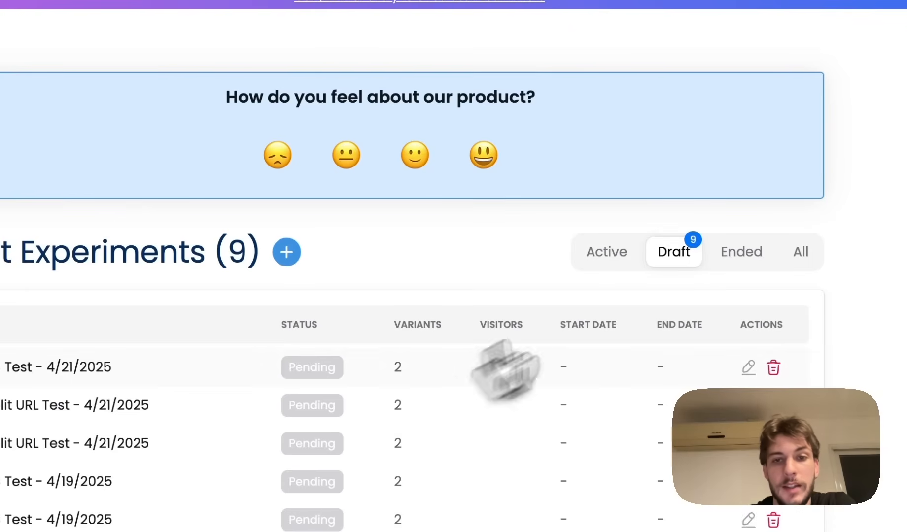
click(647, 113)
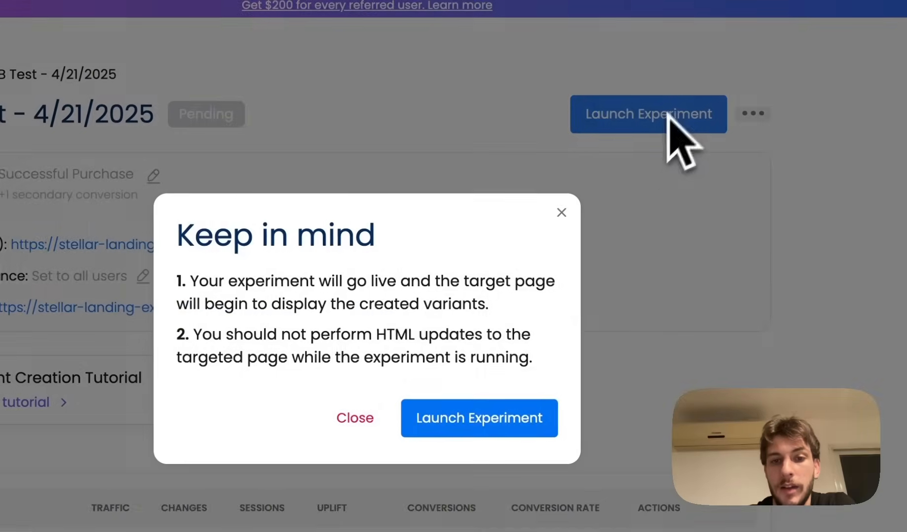
click(478, 418)
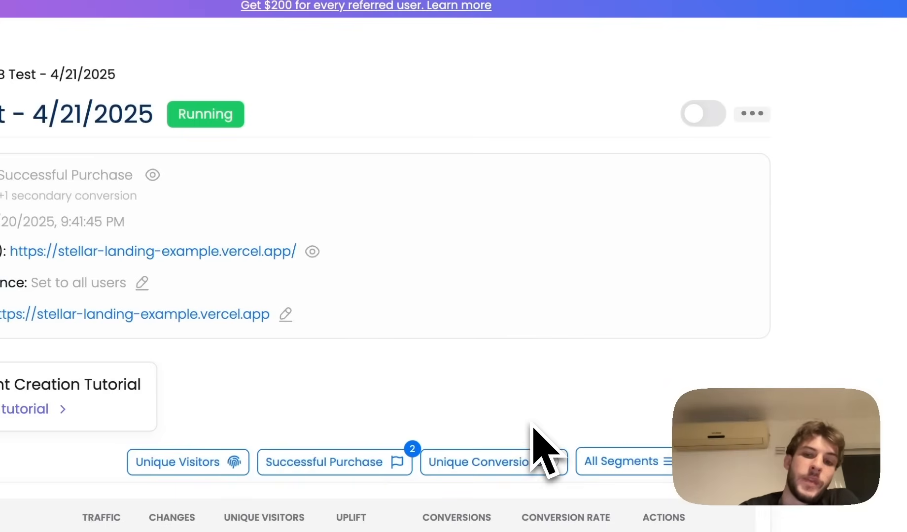